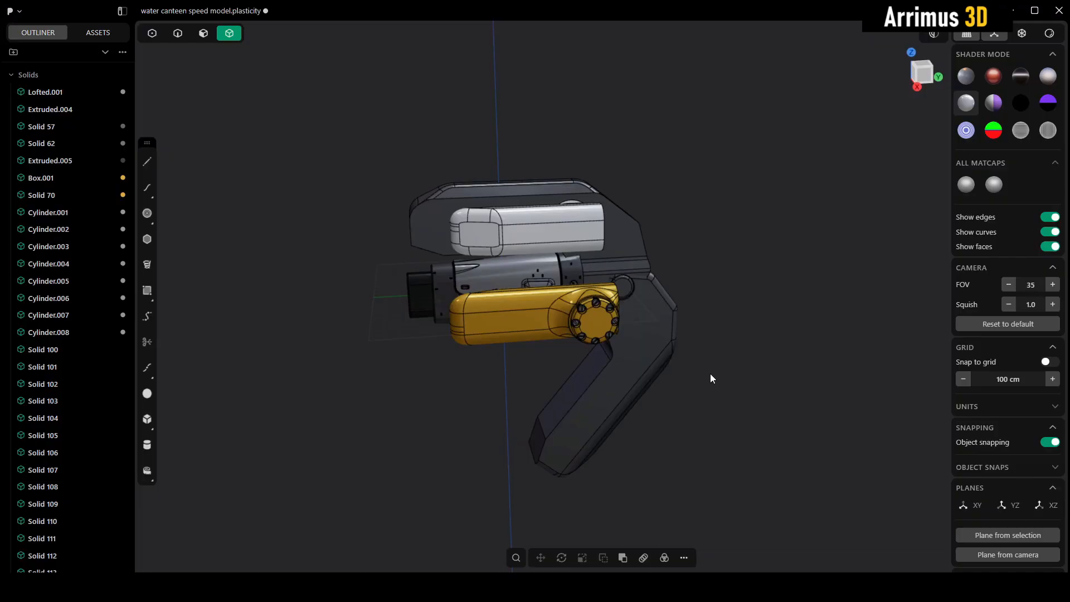
{"action": "mouse_move", "coordinate": [741, 361]}
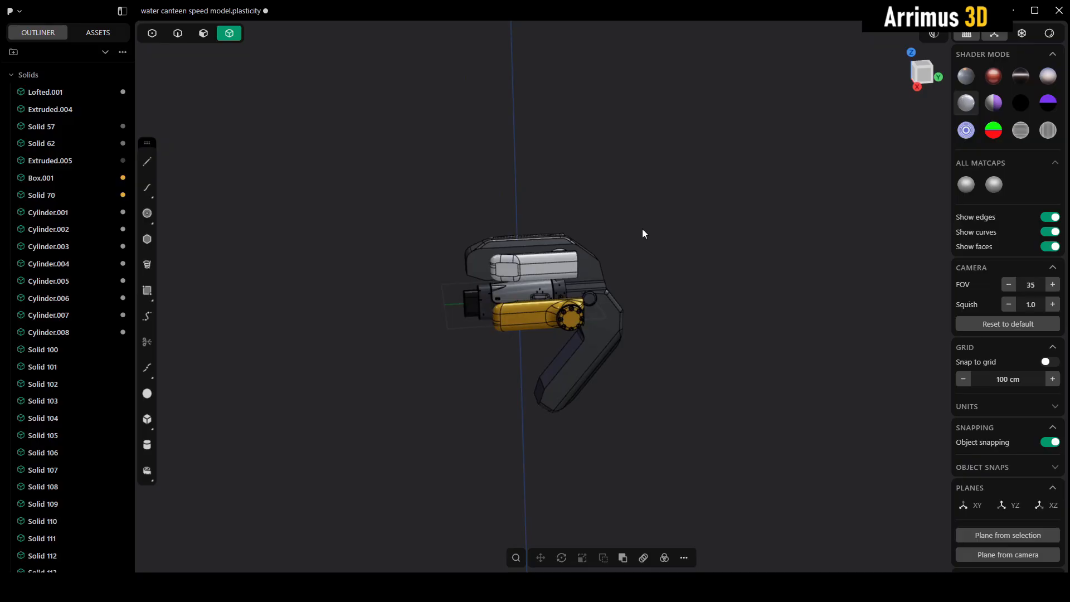
Orbit around the canteen model, then open a New Window and orbit its empty grid.
{"action": "left_click_drag", "start_coordinate": [641, 233], "coordinate": [551, 176]}
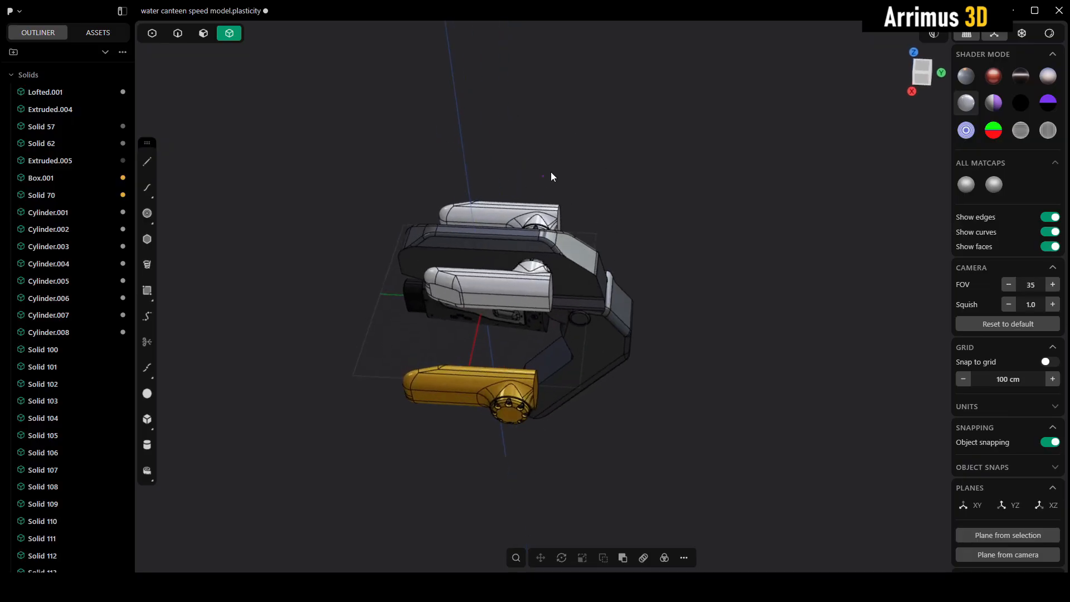
{"action": "left_click_drag", "start_coordinate": [551, 176], "coordinate": [707, 260]}
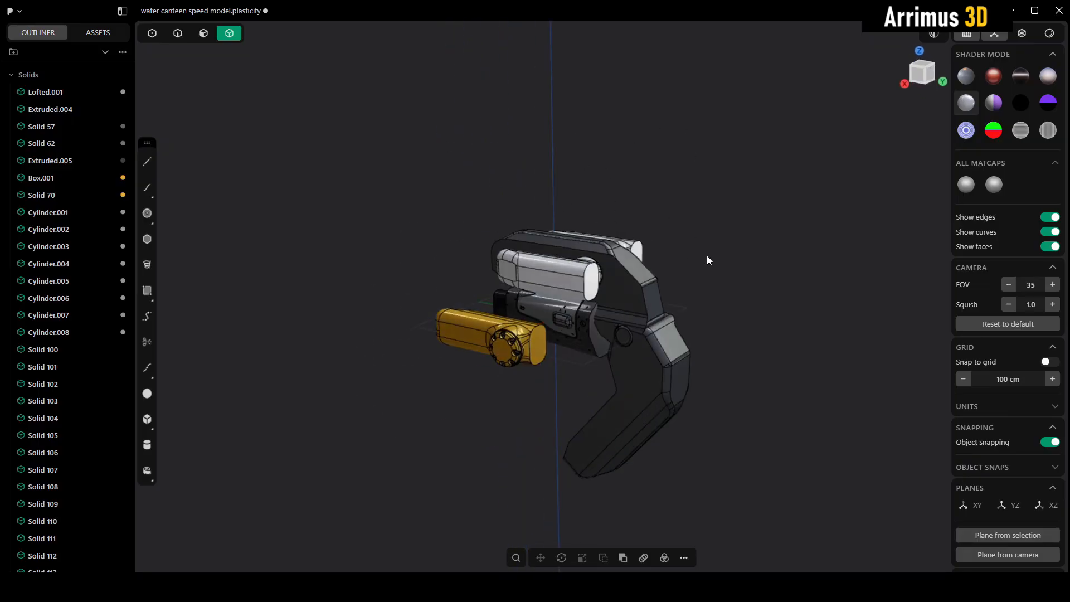
{"action": "left_click_drag", "start_coordinate": [707, 260], "coordinate": [565, 335]}
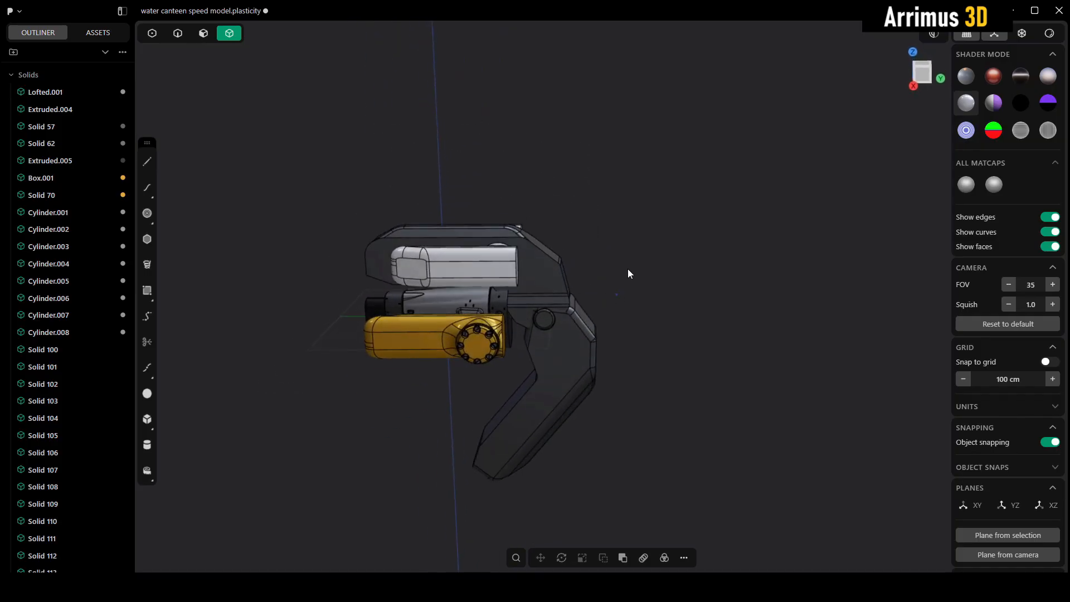
{"action": "left_click_drag", "start_coordinate": [628, 273], "coordinate": [682, 291]}
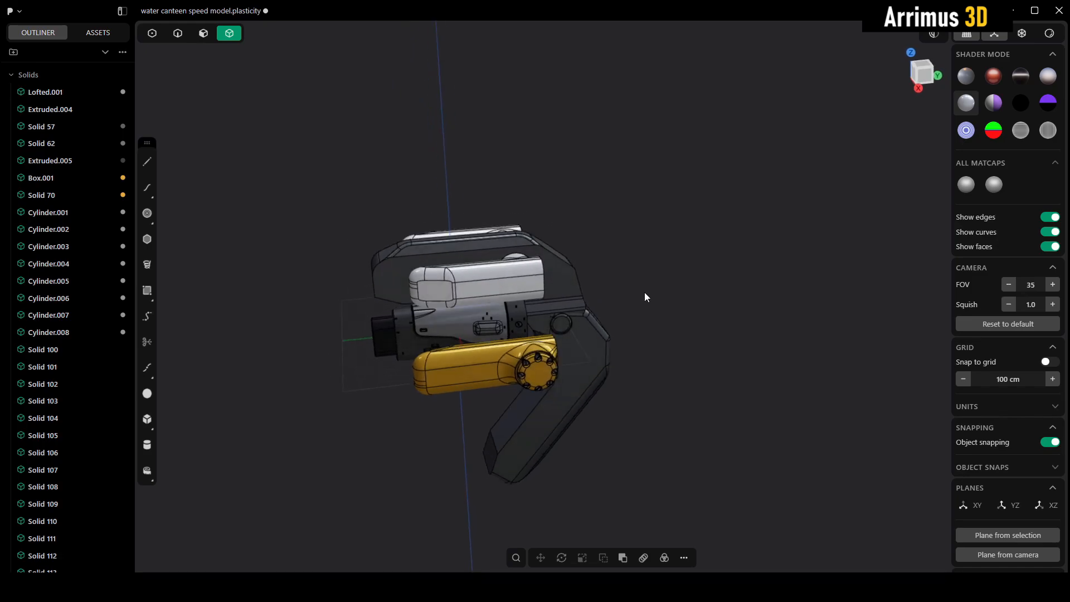
{"action": "mouse_move", "coordinate": [594, 158]}
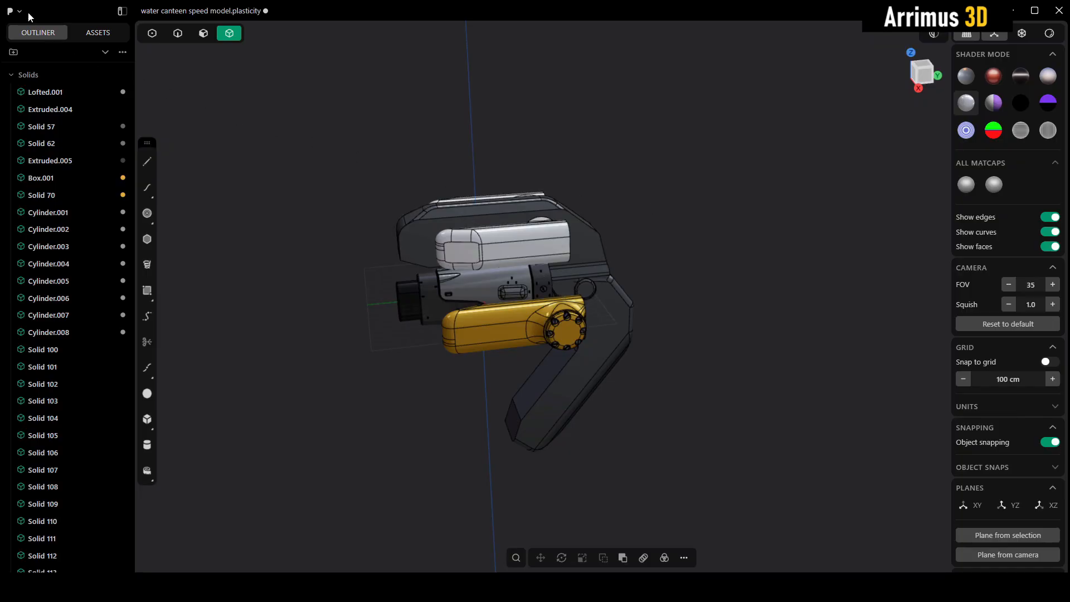
{"action": "left_click", "coordinate": [12, 11]}
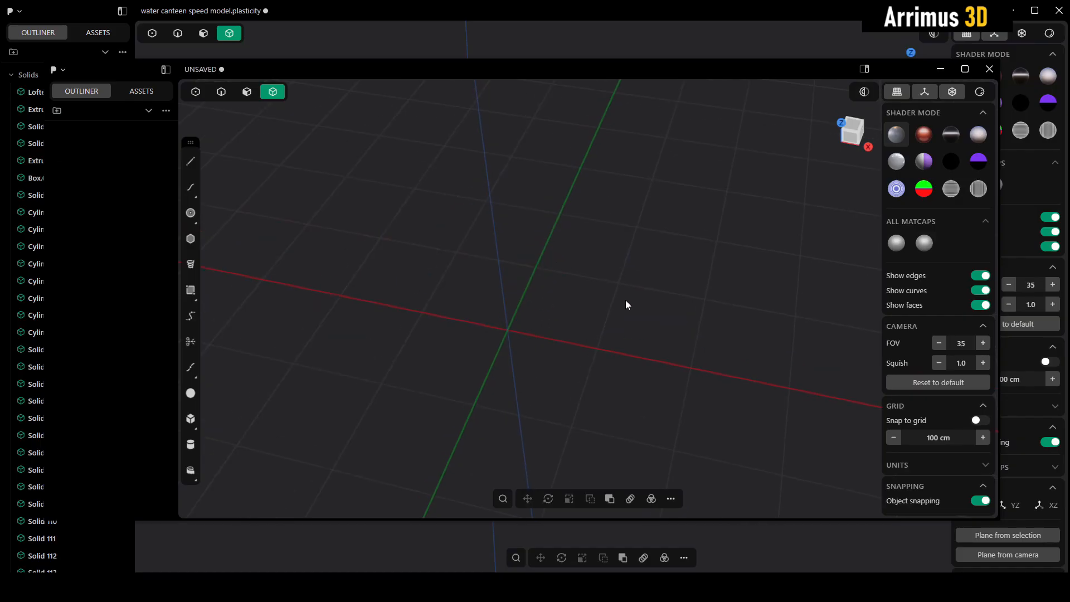
{"action": "left_click_drag", "start_coordinate": [626, 304], "coordinate": [489, 223]}
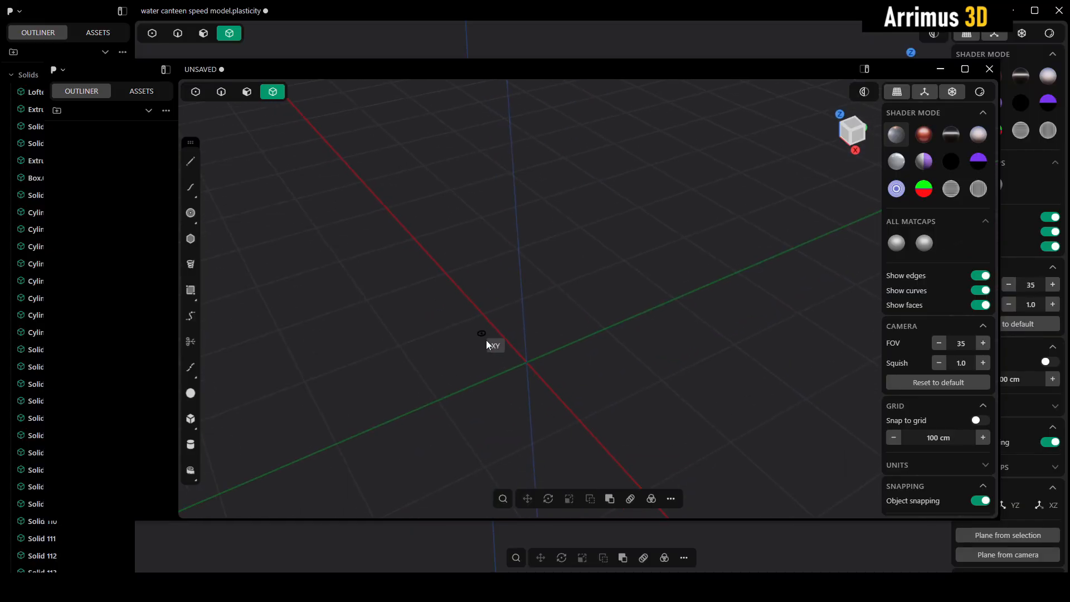
Draw Cylinder.001 at the grid origin and stack Cylinder.002 on top.
{"action": "left_click_drag", "start_coordinate": [525, 363], "coordinate": [620, 306]}
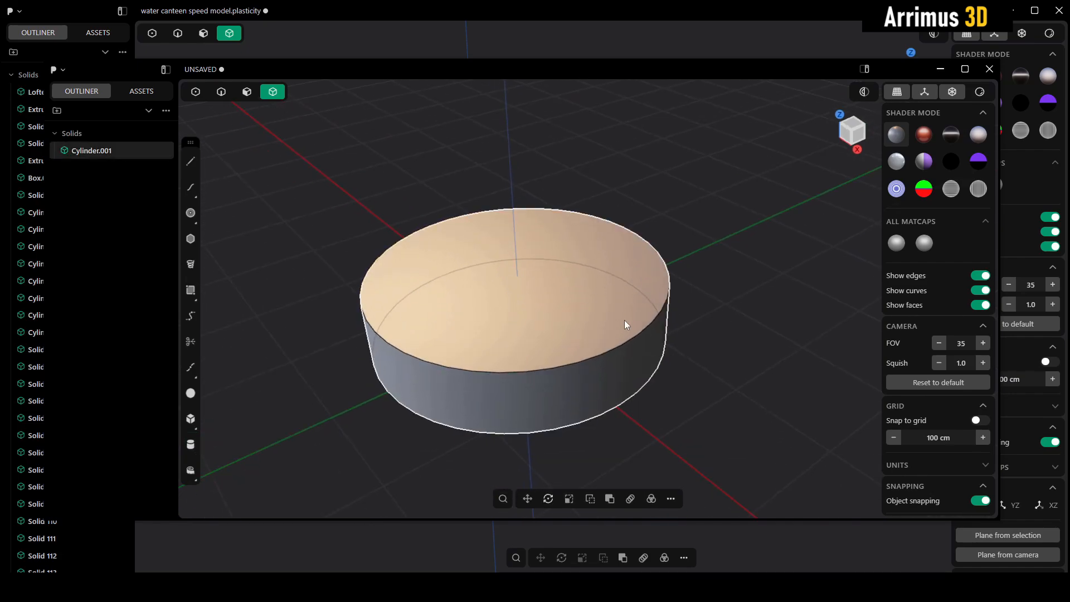
{"action": "left_click", "coordinate": [536, 250]}
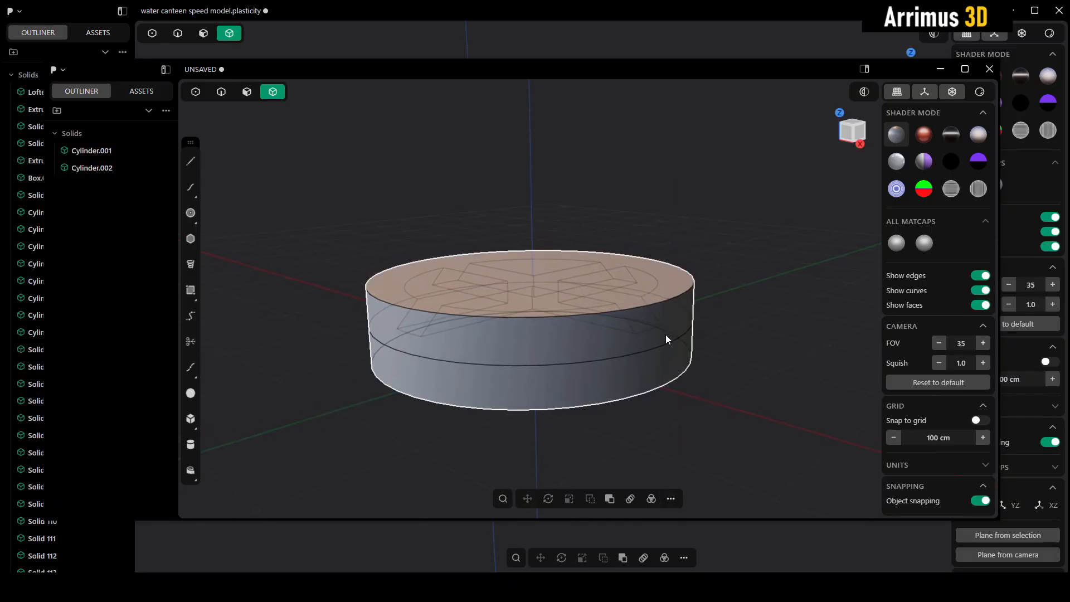
Tilt the view to look down on the two stacked cylinders.
{"action": "left_click_drag", "start_coordinate": [666, 339], "coordinate": [750, 209]}
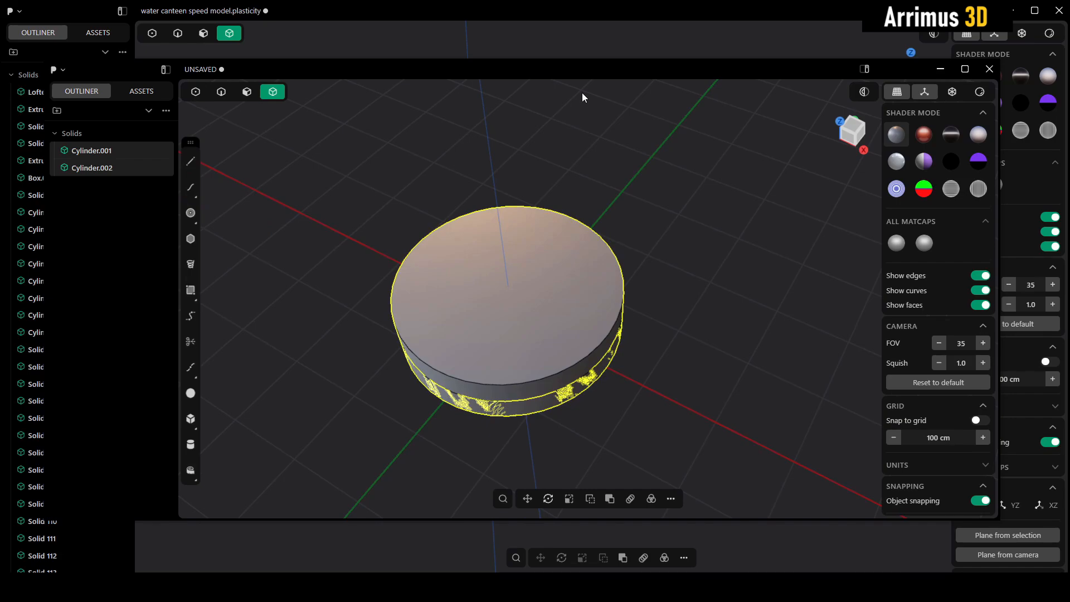
{"action": "mouse_move", "coordinate": [598, 44]}
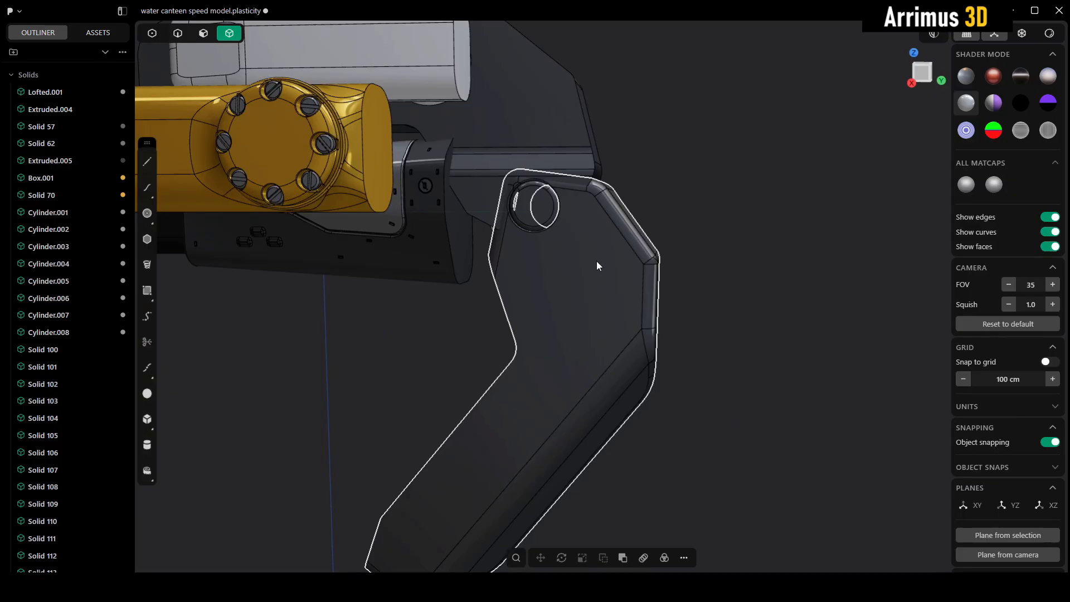
Orbit the canteen view around the handle near its round hole.
{"action": "left_click_drag", "start_coordinate": [596, 265], "coordinate": [584, 256]}
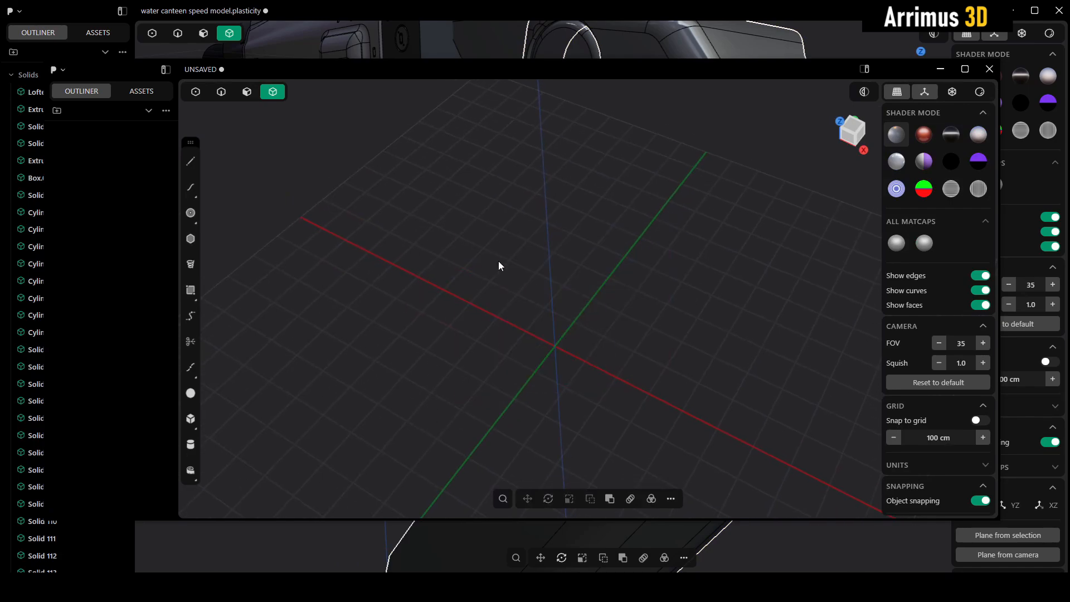
{"action": "mouse_move", "coordinate": [654, 261]}
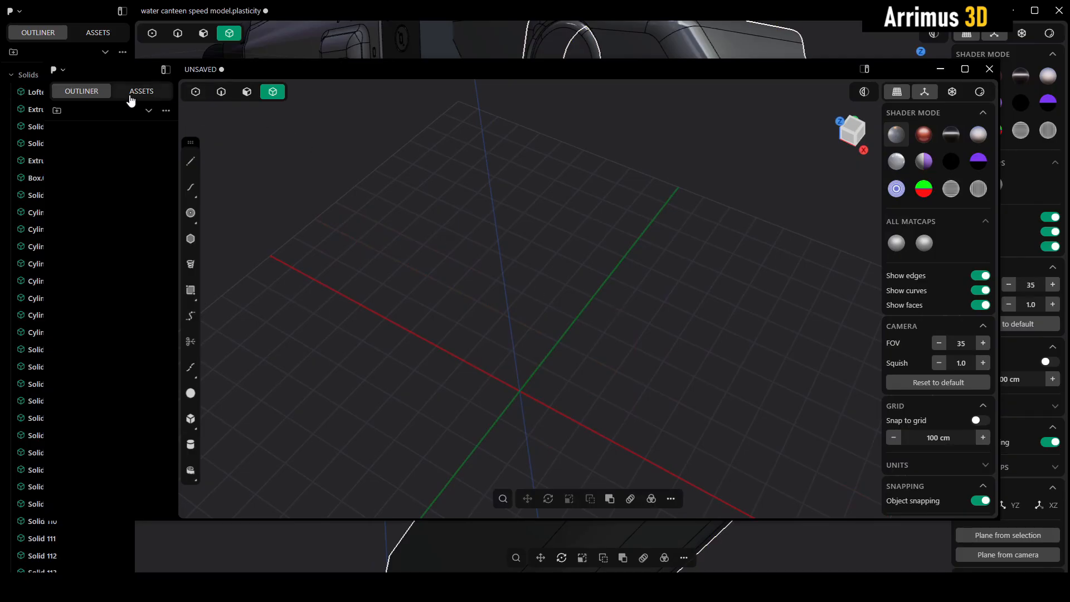
Open insert pieces 01.plasticity in the second window, discarding unsaved changes.
{"action": "left_click", "coordinate": [57, 69]}
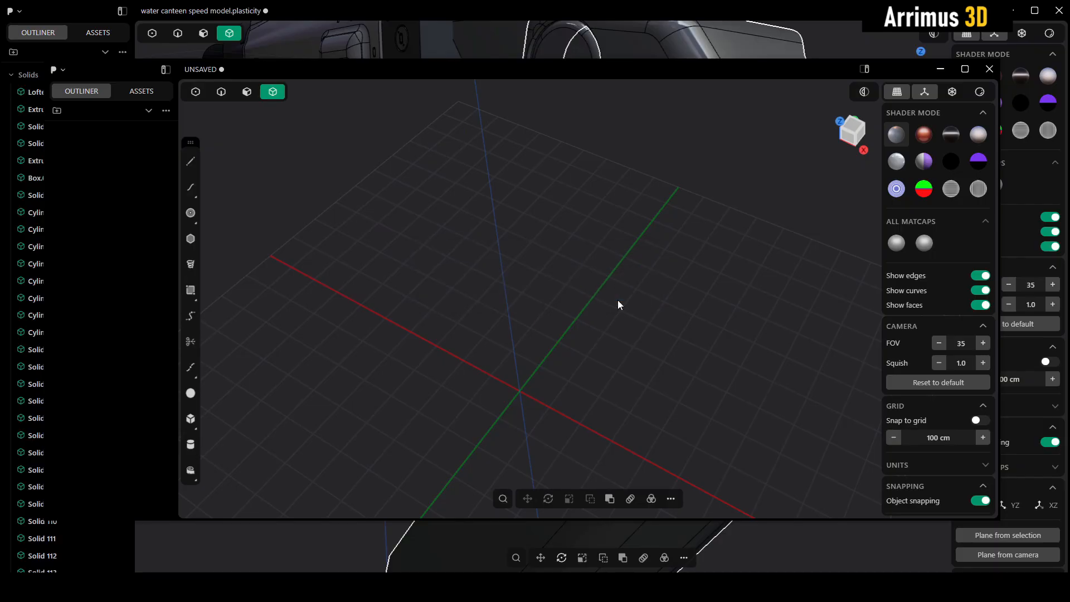
{"action": "mouse_move", "coordinate": [648, 267]}
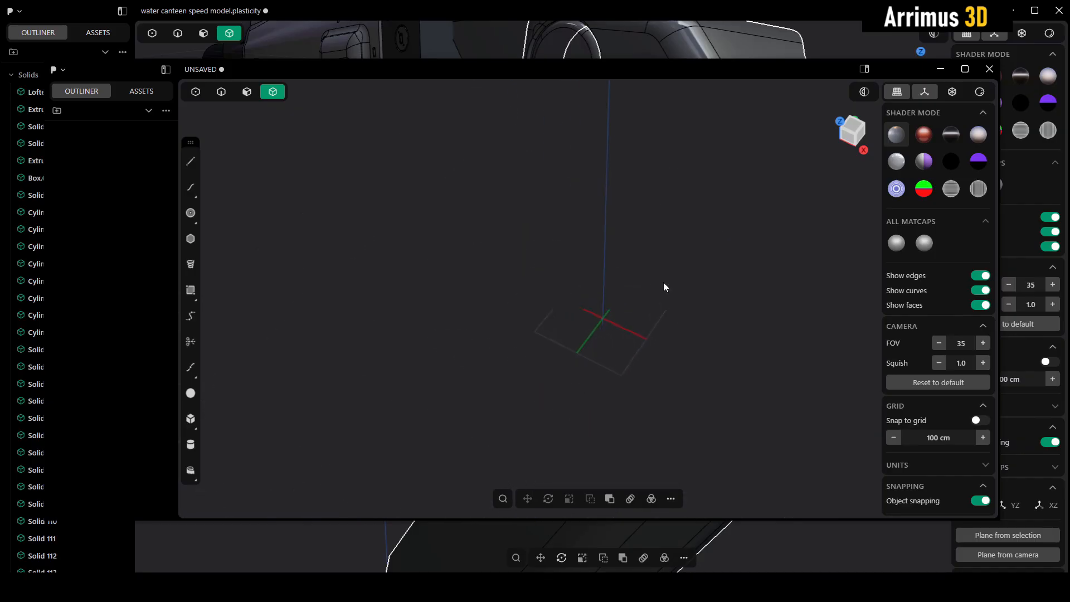
{"action": "left_click", "coordinate": [53, 69]}
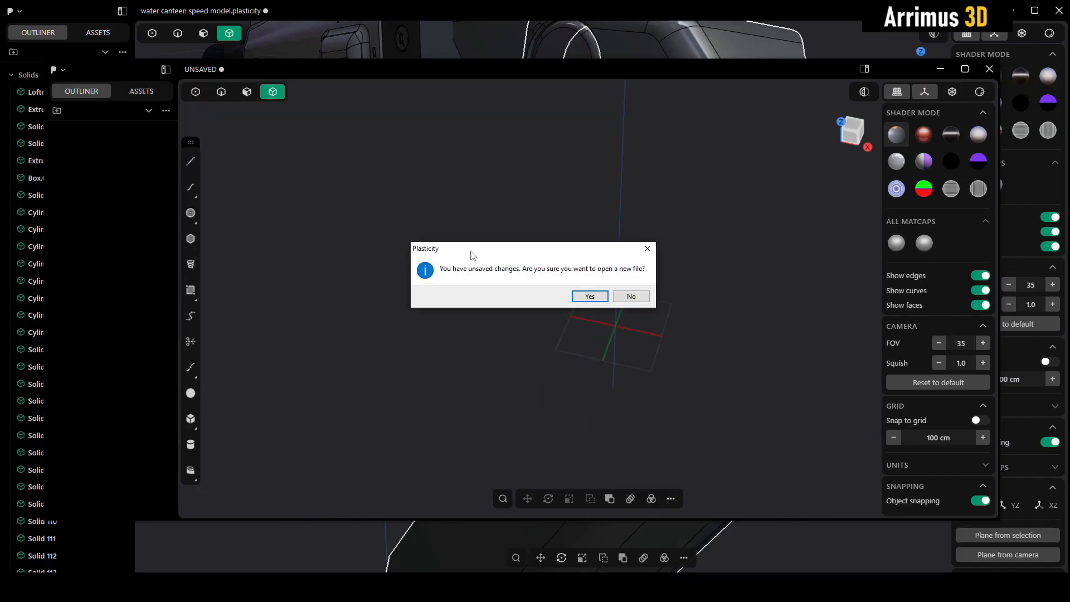
{"action": "left_click", "coordinate": [588, 295]}
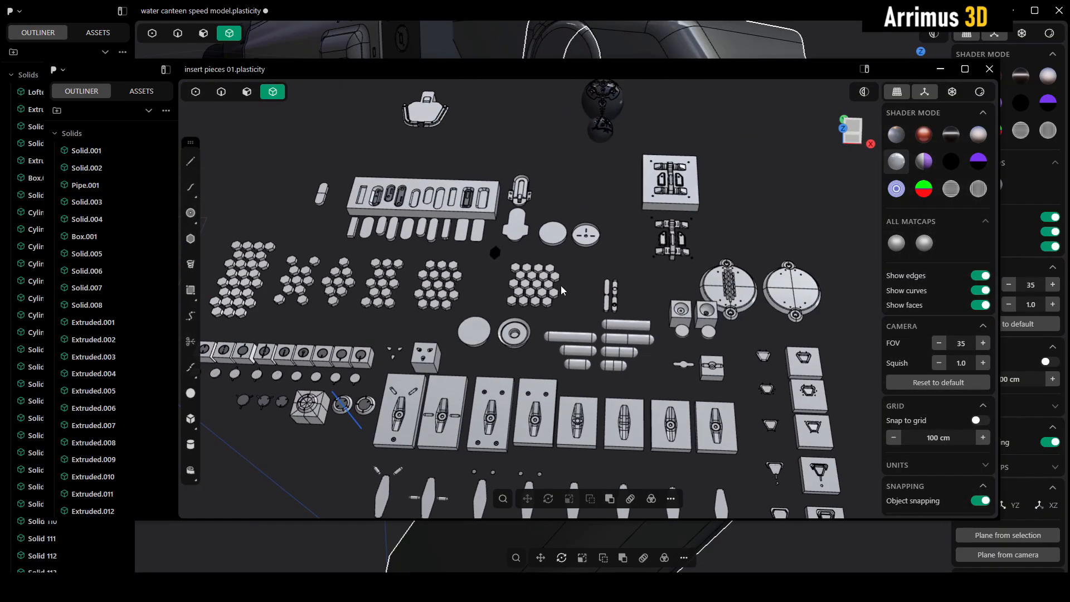
Zoom in on the slotted inserts, then pan to an empty area of the grid.
{"action": "left_click_drag", "start_coordinate": [559, 286], "coordinate": [539, 231]}
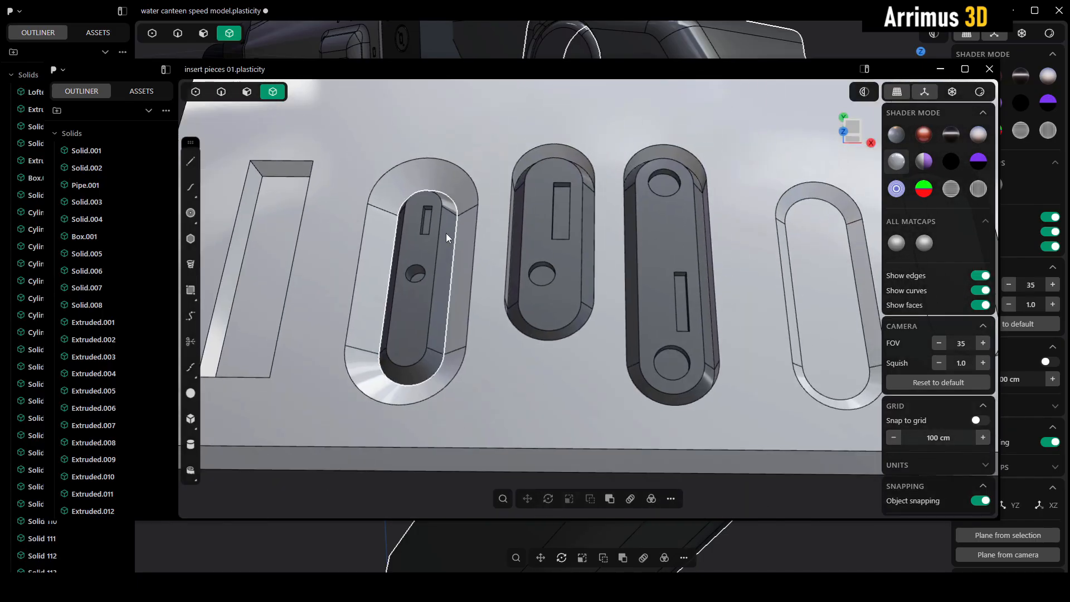
{"action": "left_click_drag", "start_coordinate": [447, 237], "coordinate": [573, 296]}
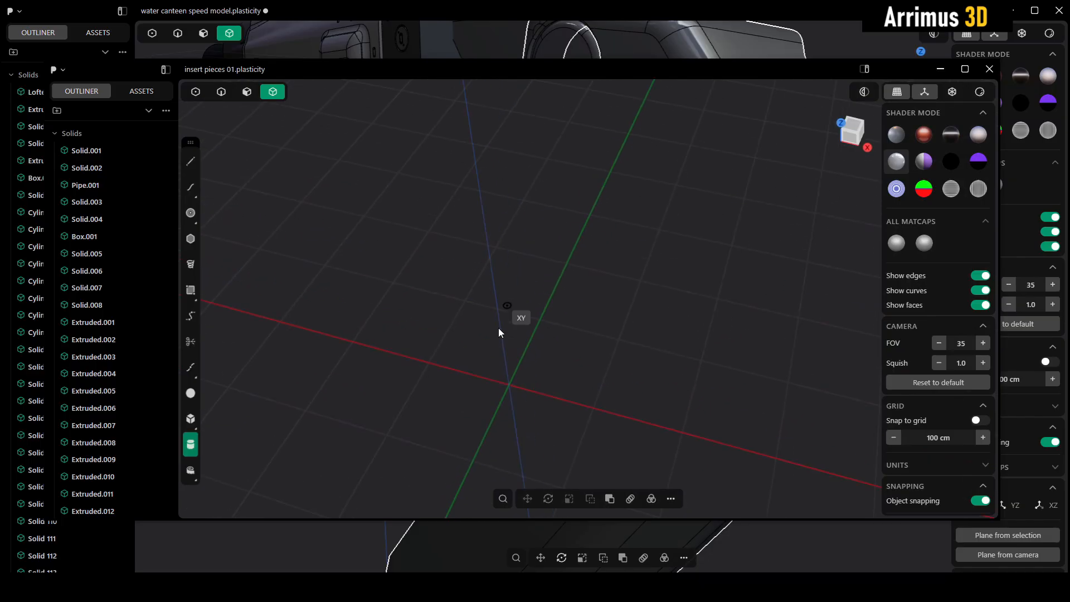
Draw a cylinder on the empty grid for the new block-and-discs piece.
{"action": "left_click_drag", "start_coordinate": [508, 379], "coordinate": [553, 292]}
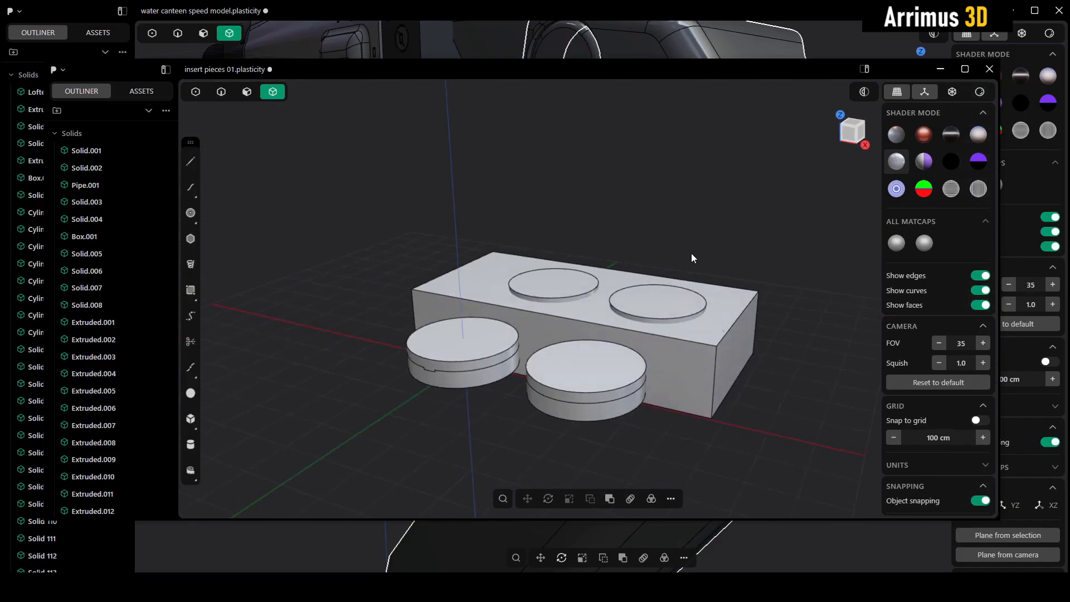
Select the screw pieces in the insert file to copy onto the canteen panel.
{"action": "left_click", "coordinate": [544, 285]}
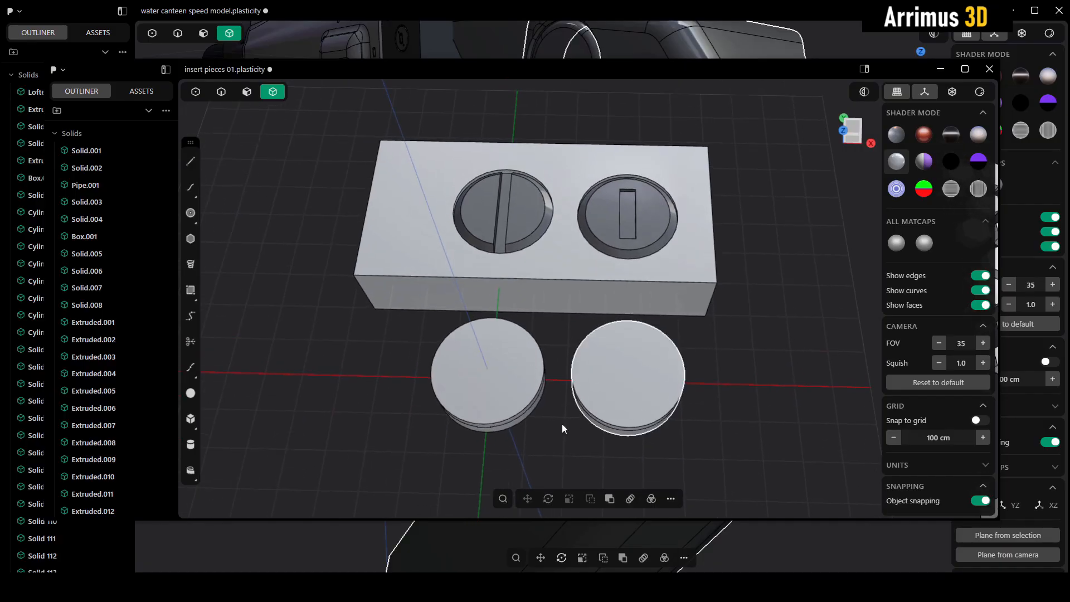
{"action": "left_click", "coordinate": [484, 375]}
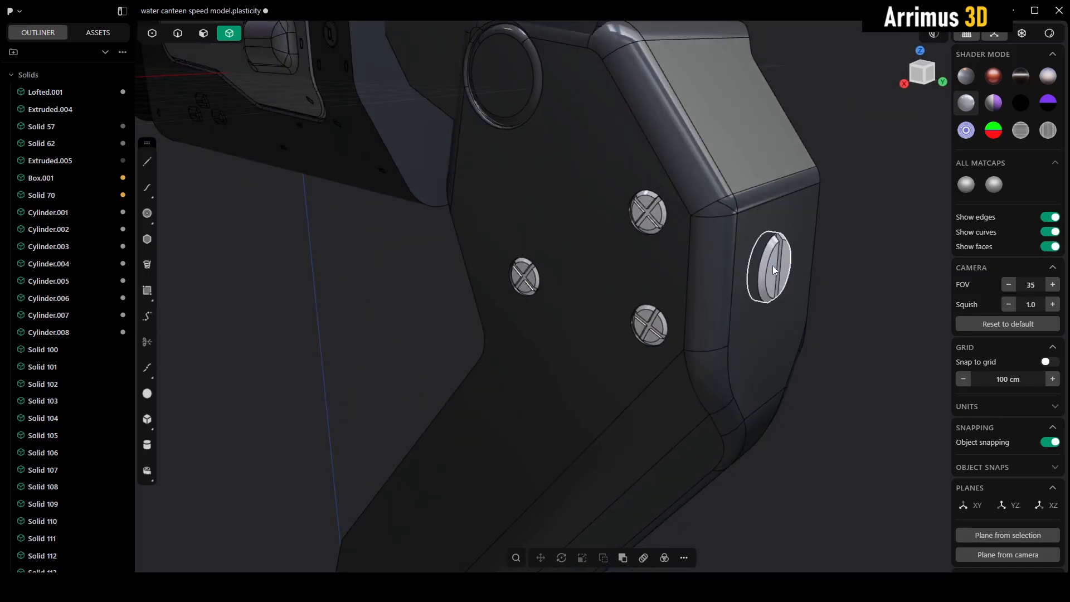
Open the daily warmup props 9-2025 library file in its own window.
{"action": "left_click", "coordinate": [54, 69]}
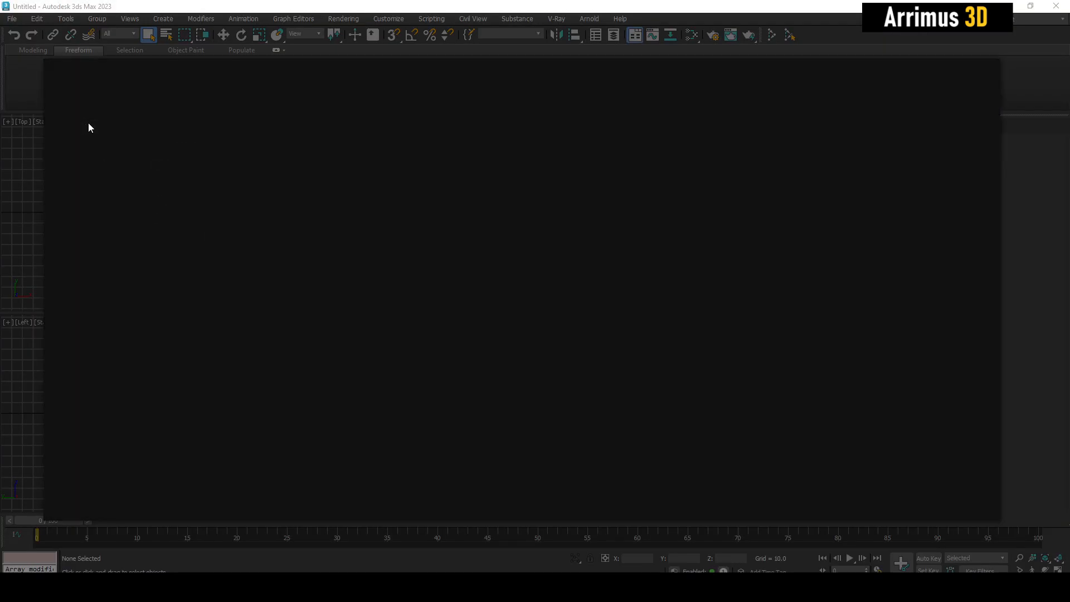
{"action": "left_click", "coordinate": [55, 70]}
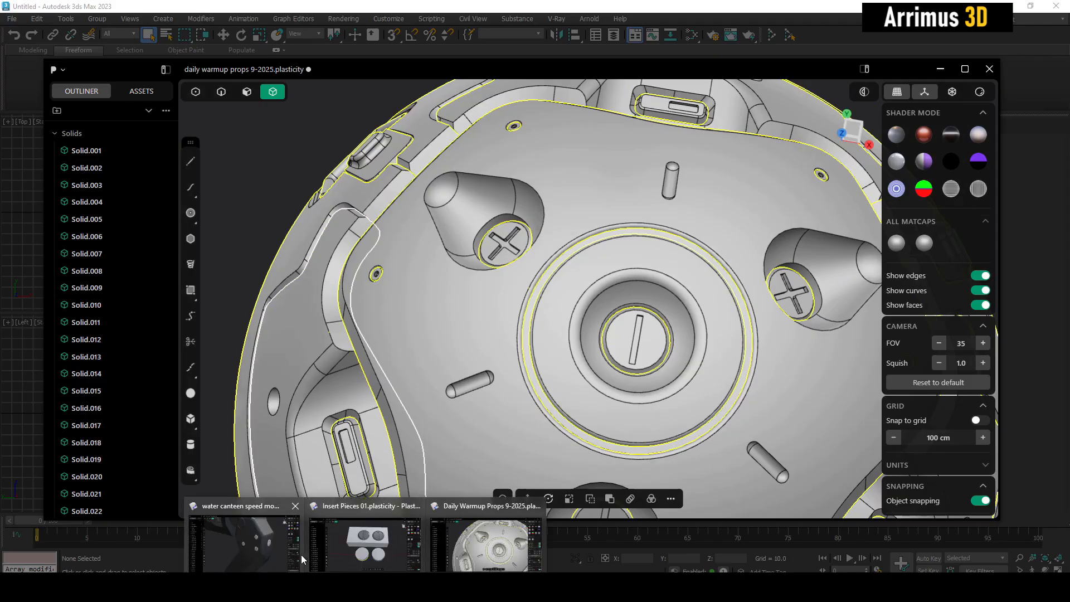
Return to the canteen and move the pasted detailed sphere onto its side panel.
{"action": "left_click", "coordinate": [240, 506]}
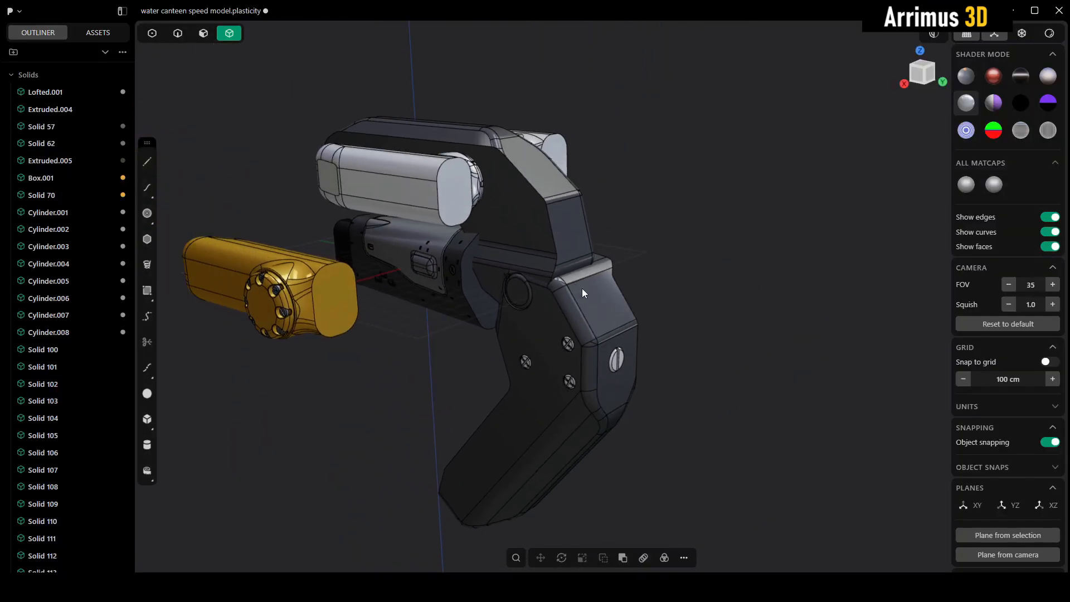
{"action": "left_click_drag", "start_coordinate": [584, 294], "coordinate": [588, 255]}
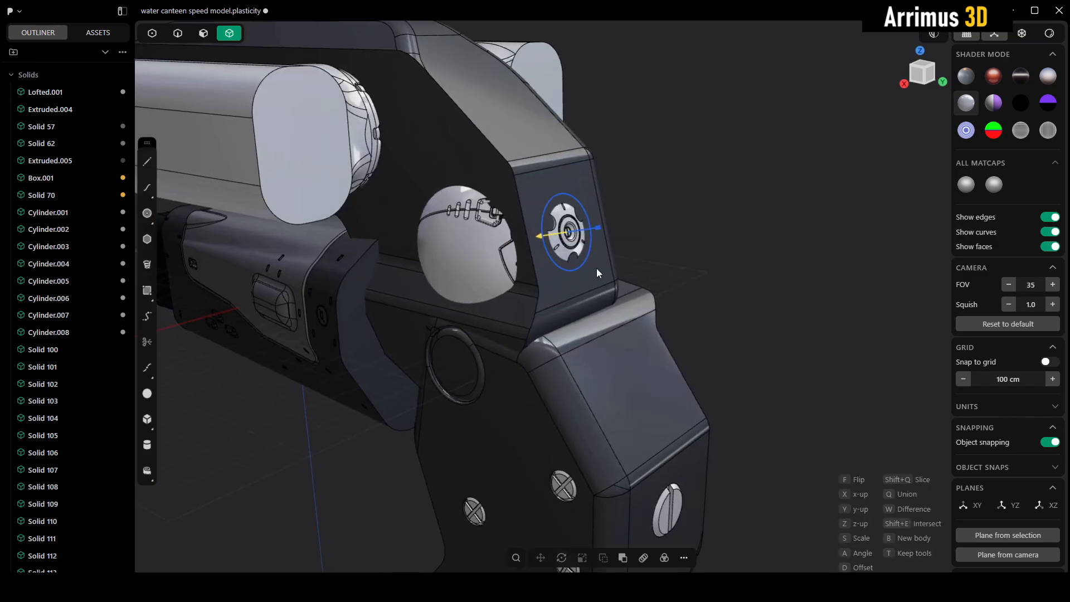
{"action": "left_click_drag", "start_coordinate": [550, 235], "coordinate": [641, 222]}
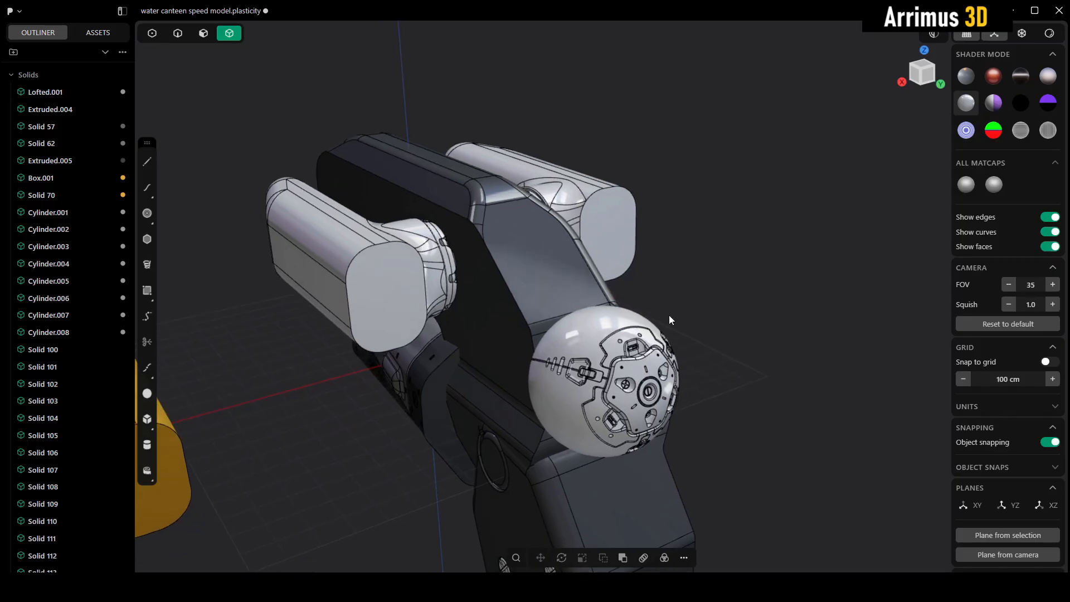
{"action": "left_click_drag", "start_coordinate": [668, 320], "coordinate": [614, 392]}
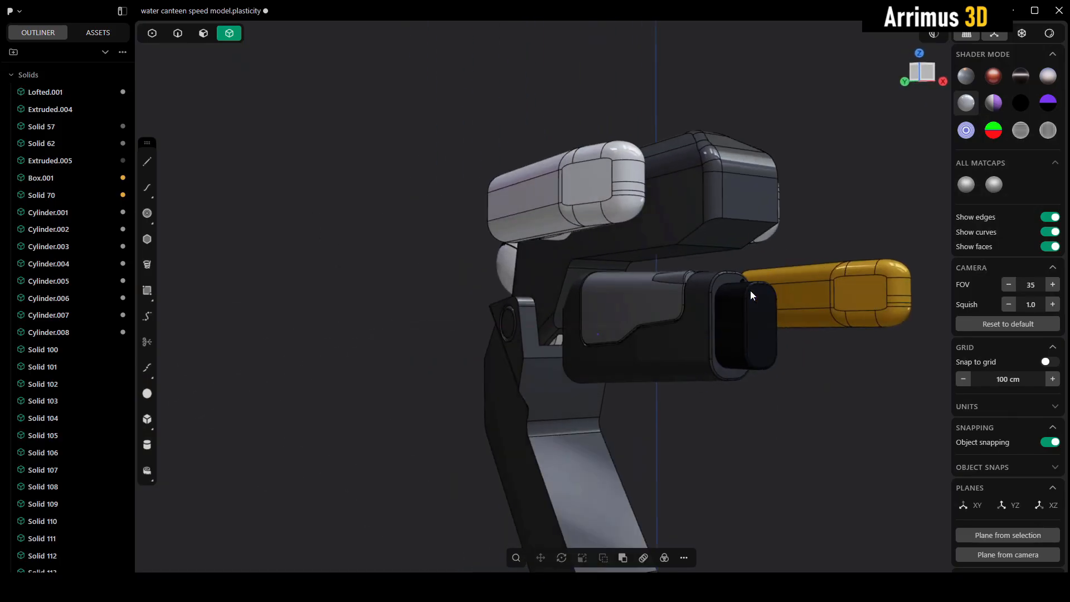
{"action": "left_click_drag", "start_coordinate": [750, 295], "coordinate": [525, 330]}
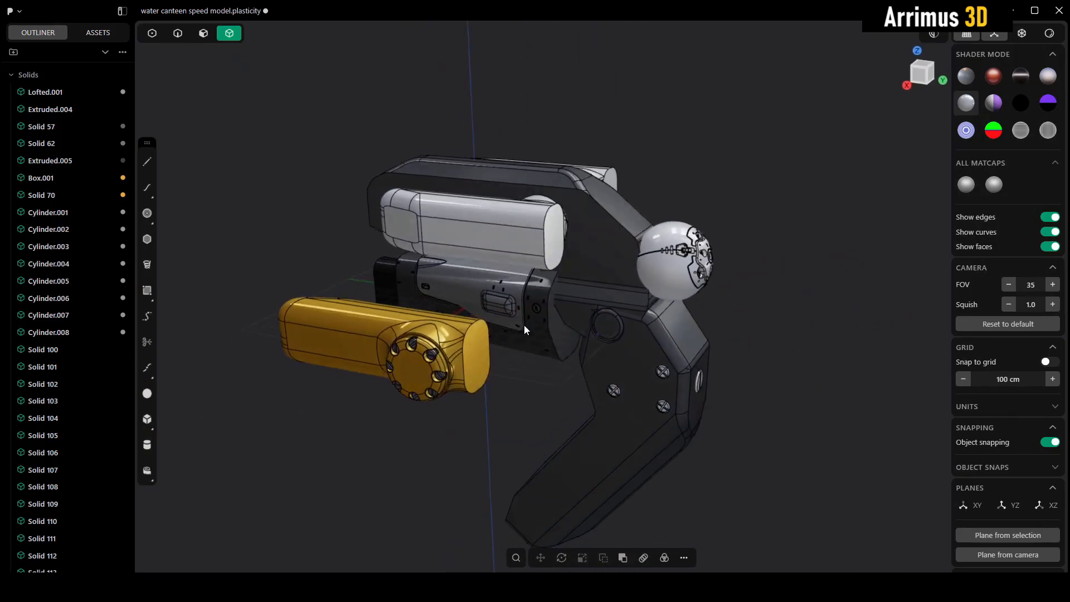